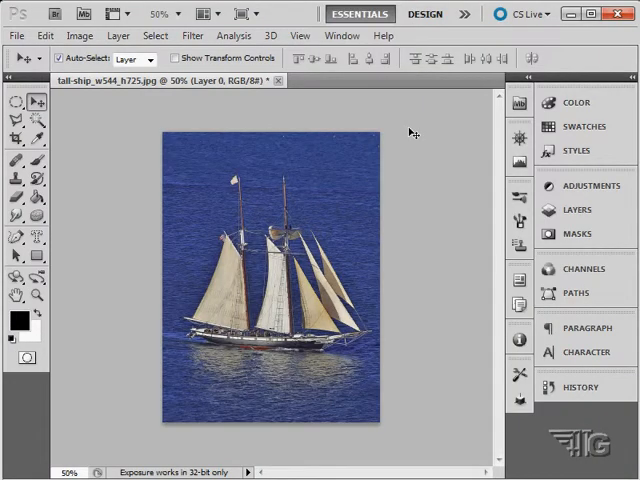
Open the Filter menu to browse filters for the tall ship photo
click(190, 36)
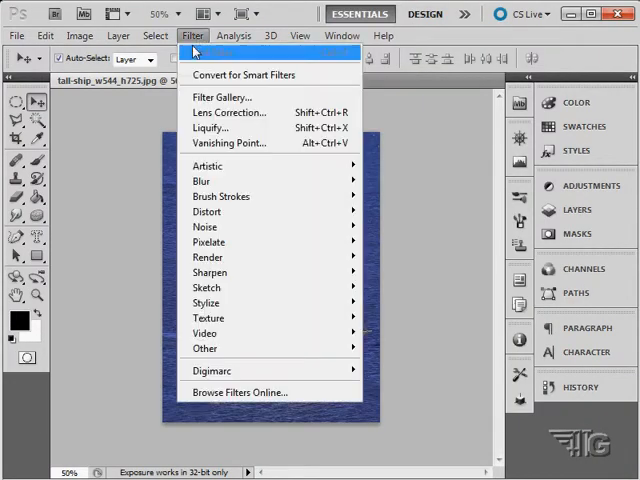
mouse_move(223, 98)
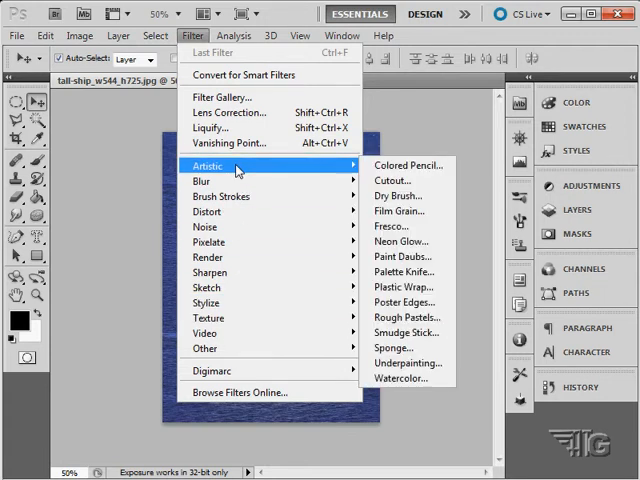
mouse_move(221, 97)
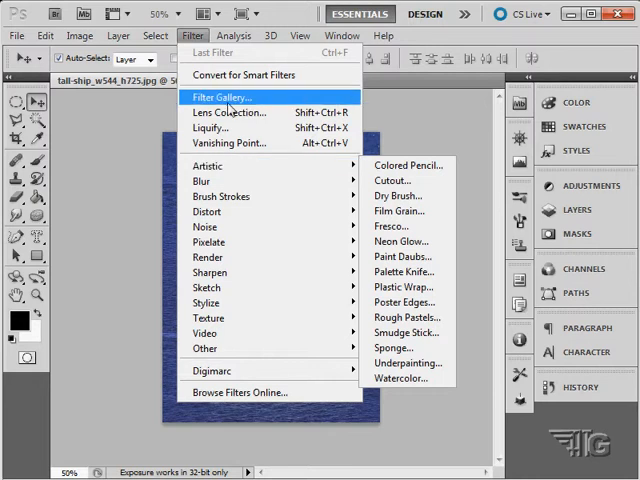
mouse_move(220, 97)
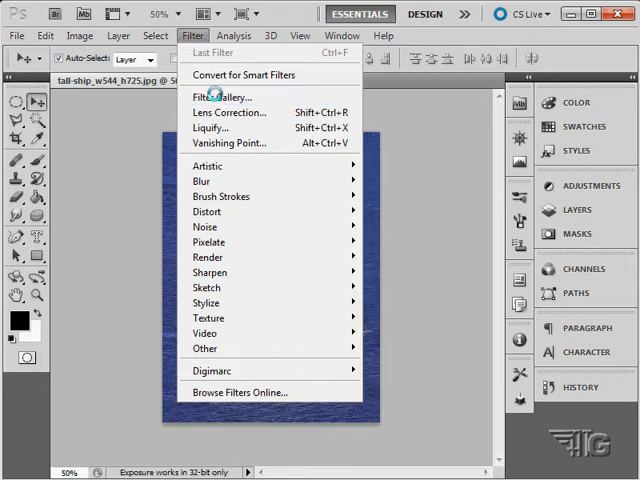
Open the Filter Gallery and preview Rough Pastels, then Smudge Stick
click(221, 96)
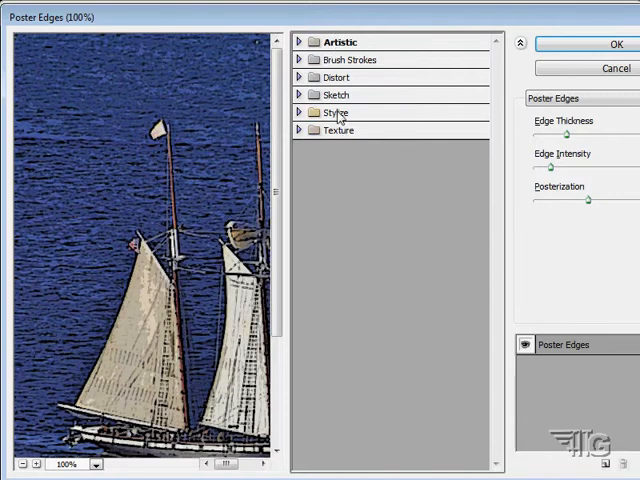
mouse_move(343, 135)
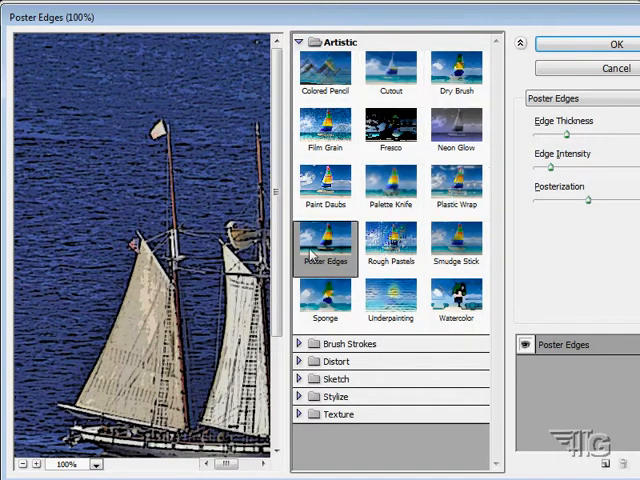
click(391, 245)
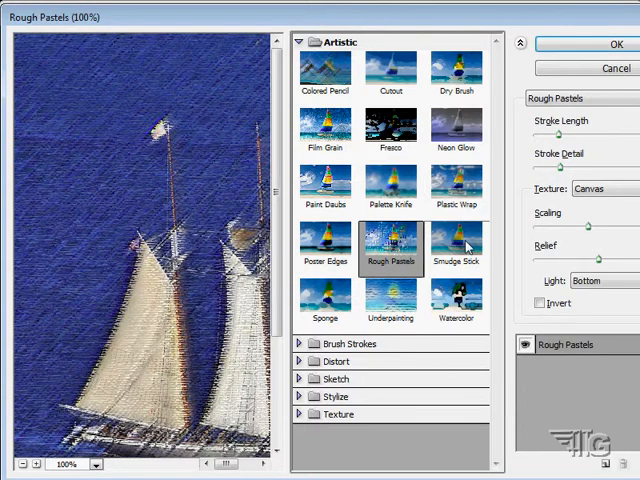
click(456, 245)
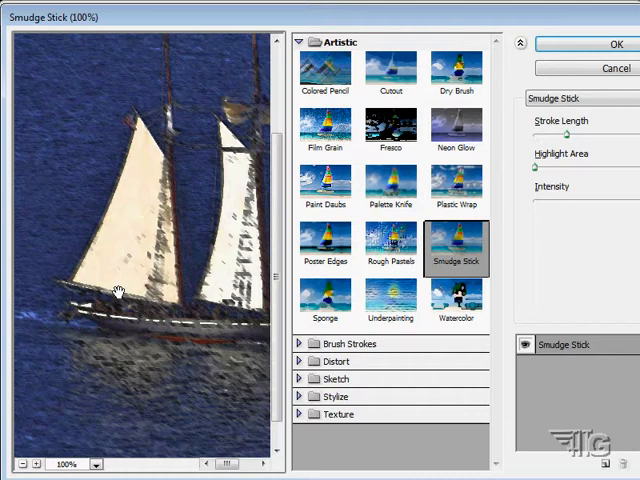
click(23, 463)
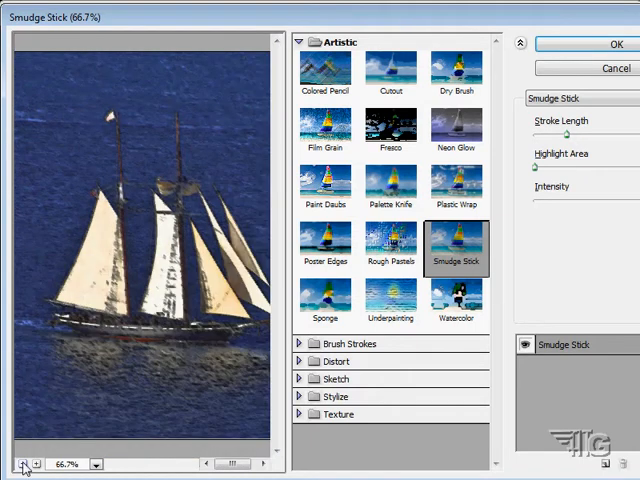
click(22, 464)
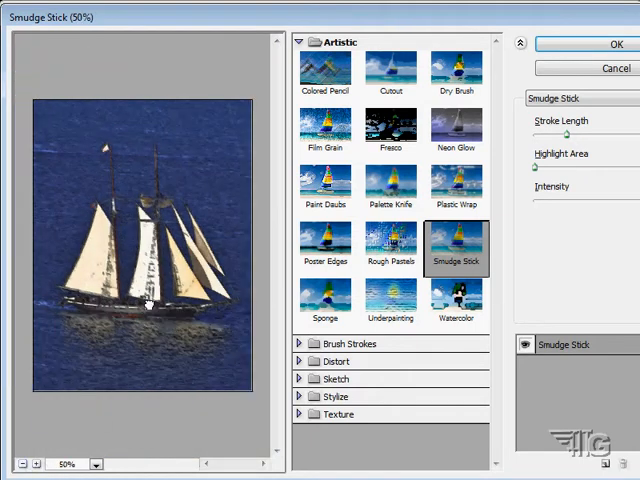
click(36, 463)
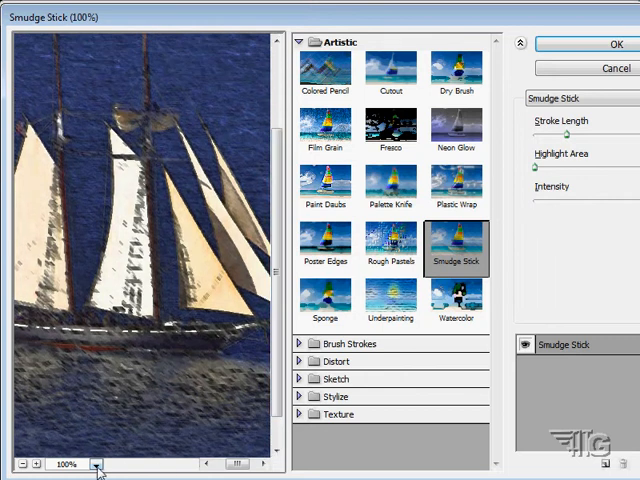
click(97, 463)
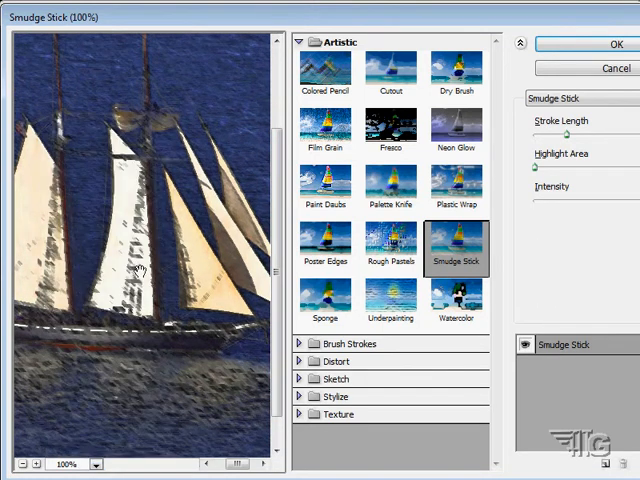
click(36, 463)
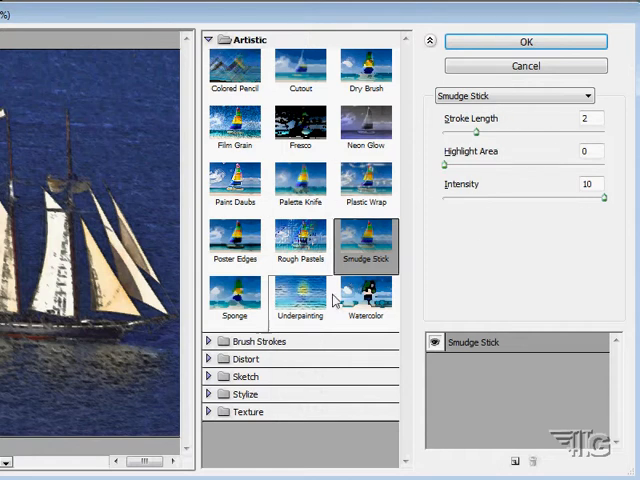
mouse_move(488, 244)
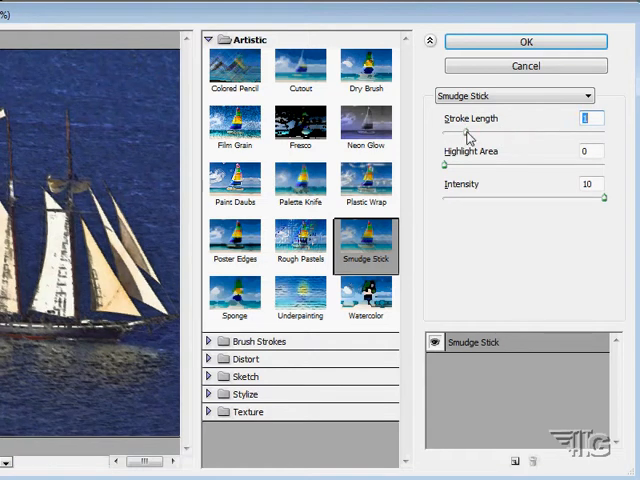
Set the Smudge Stick Stroke Length to 1
click(588, 151)
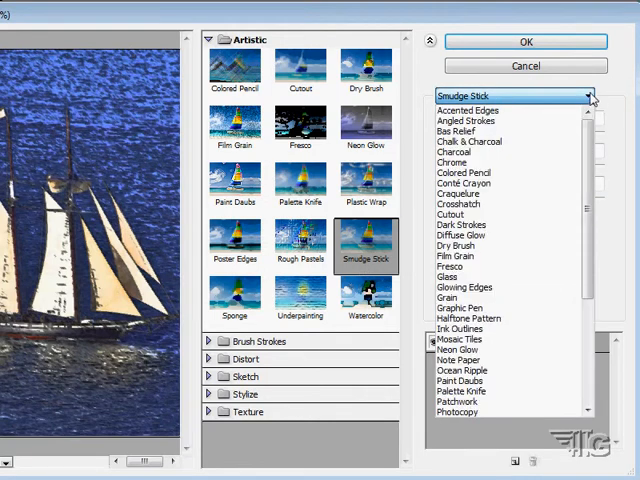
Close the filter dropdown, collapse Artistic and expand the Sketch filter group
click(457, 411)
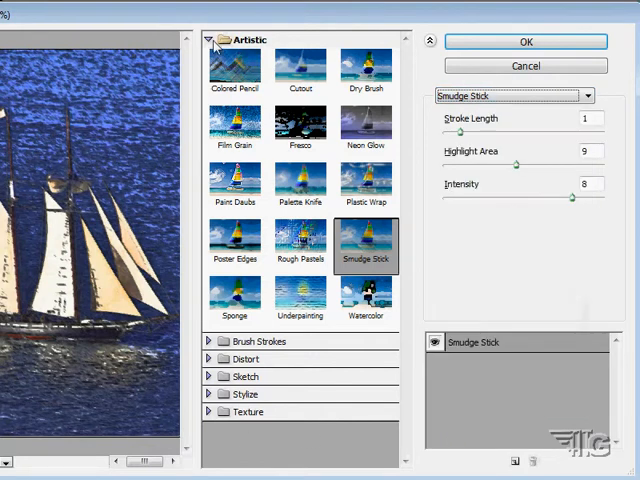
click(208, 39)
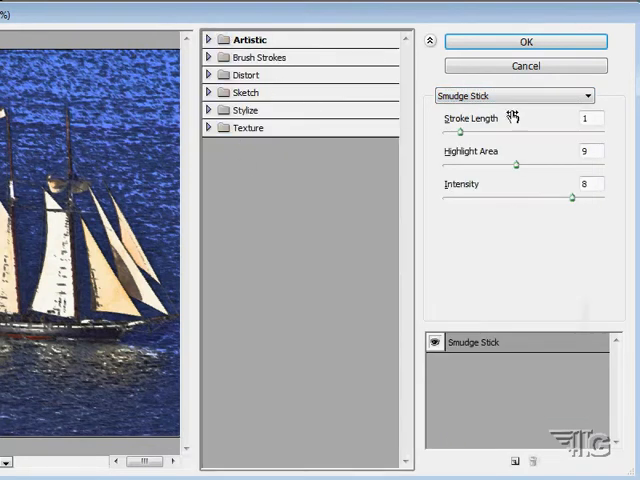
click(513, 95)
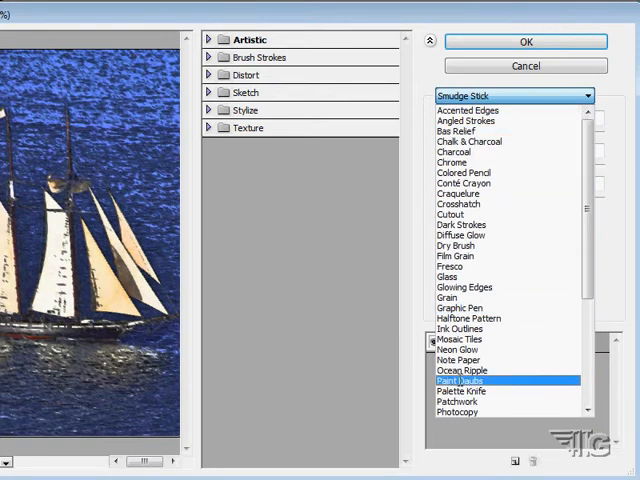
click(457, 131)
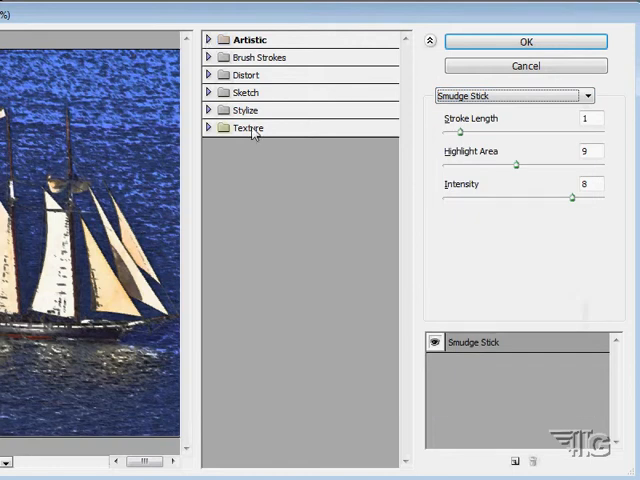
mouse_move(262, 92)
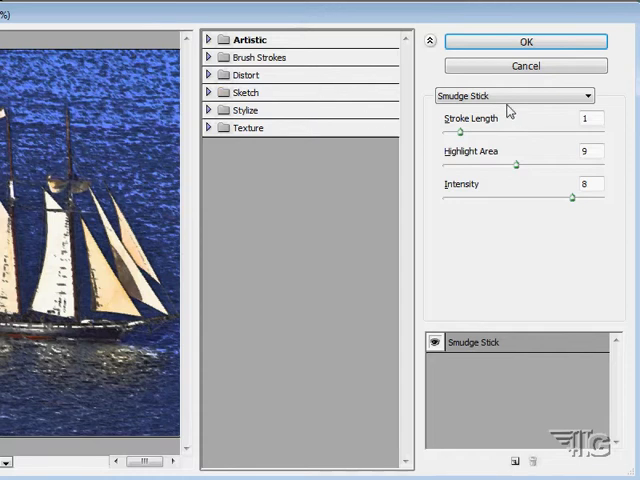
click(513, 95)
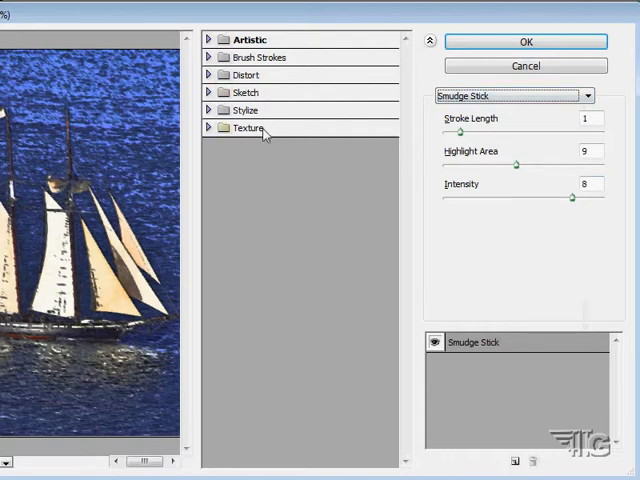
click(244, 92)
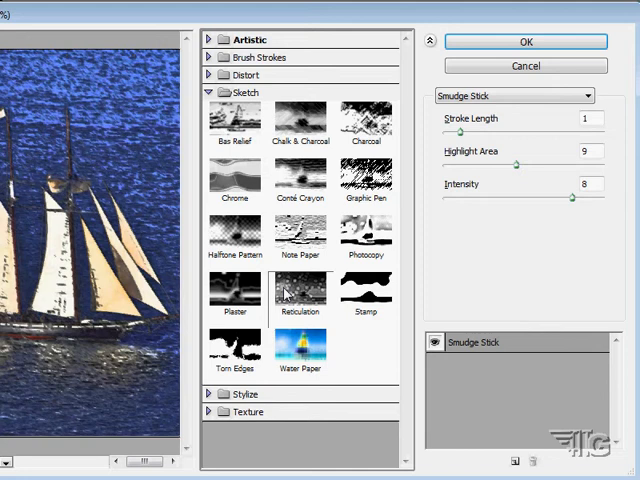
Preview Water Paper, then switch to the Conté Crayon sketch filter
click(300, 350)
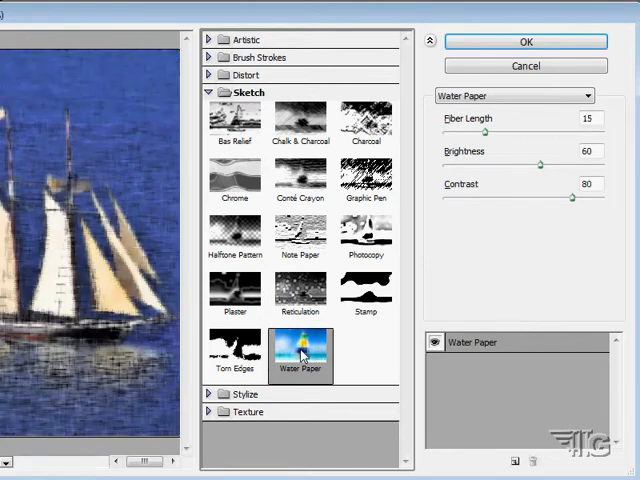
click(300, 180)
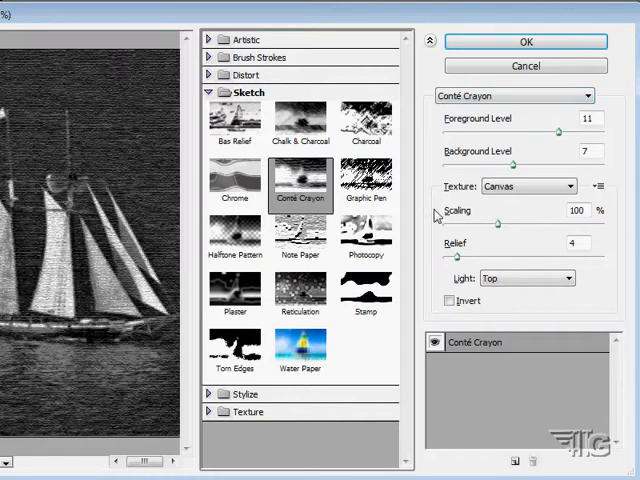
mouse_move(483, 260)
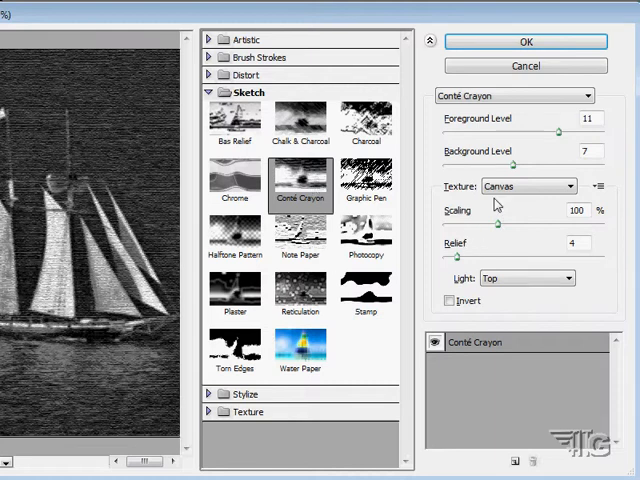
Give Conté Crayon a Brick texture lit from the Top Left
click(527, 186)
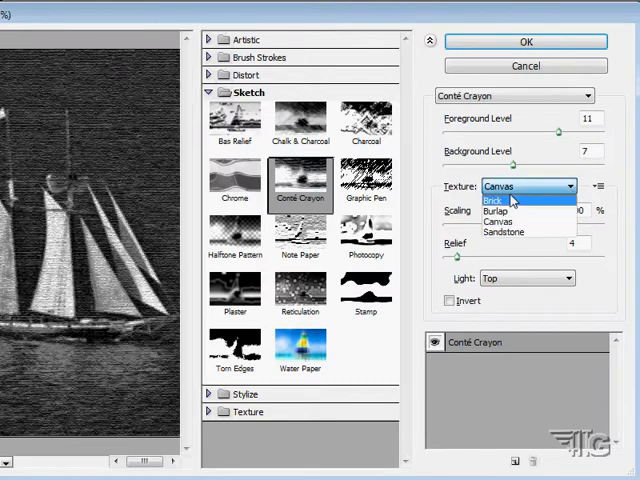
mouse_move(510, 212)
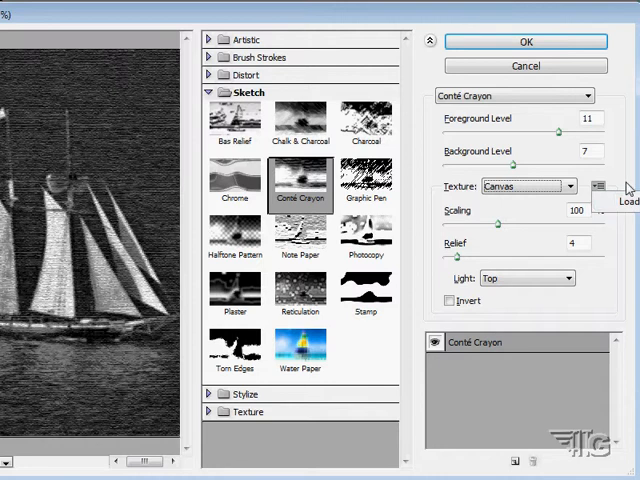
mouse_move(470, 290)
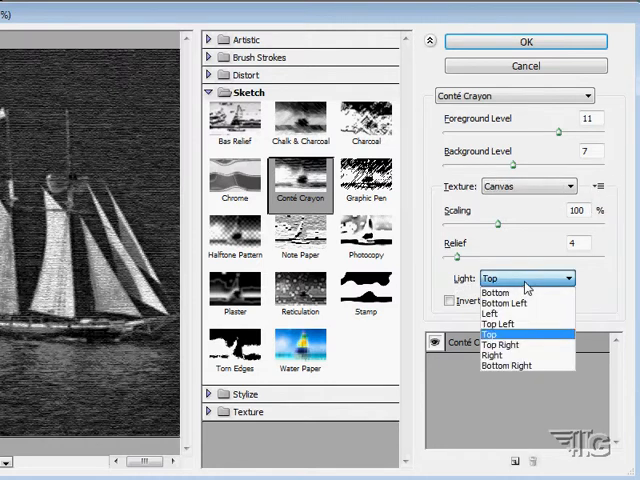
mouse_move(505, 313)
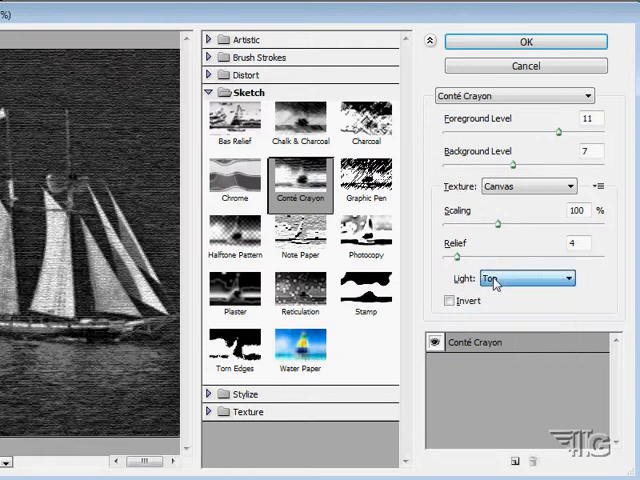
click(528, 278)
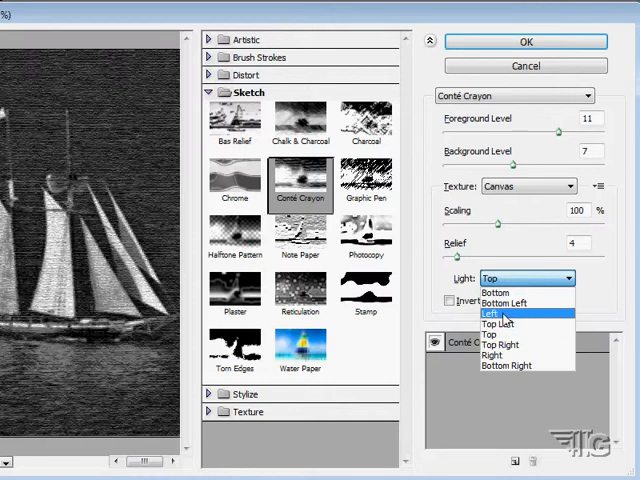
click(503, 302)
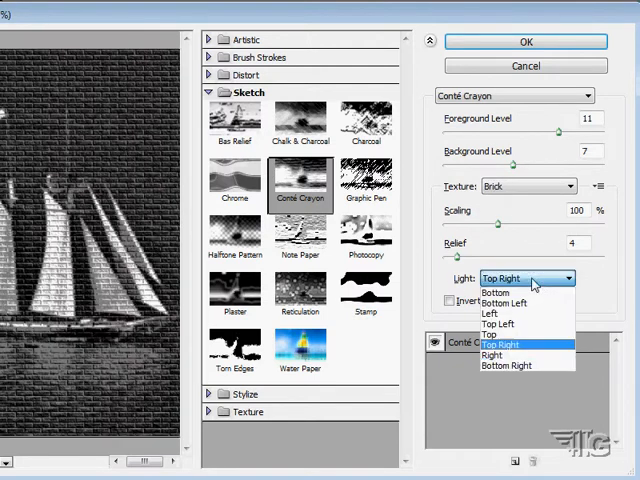
click(506, 364)
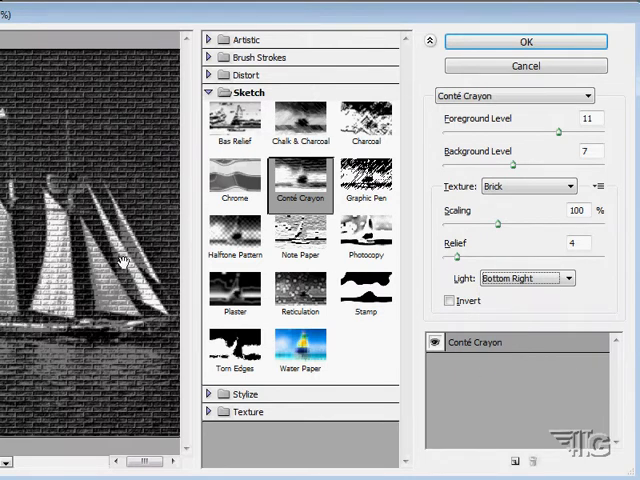
mouse_move(118, 108)
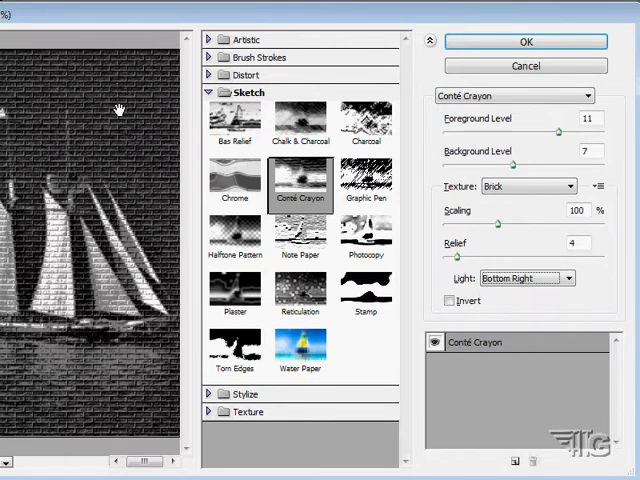
click(568, 278)
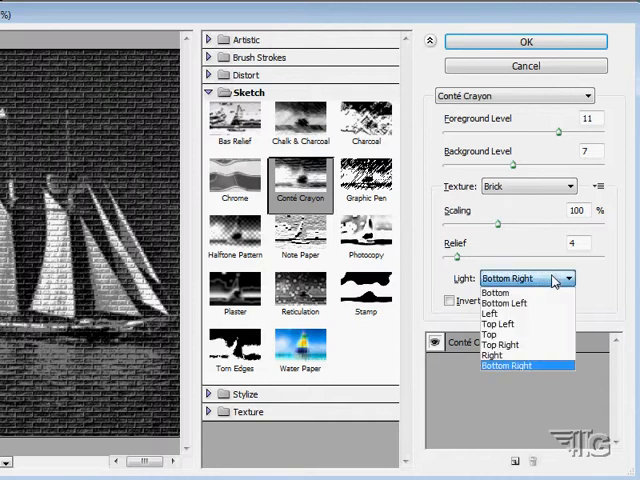
click(494, 324)
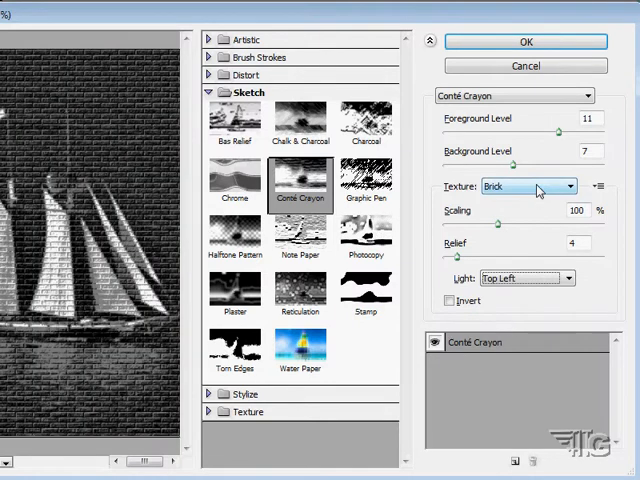
Try Chrome and Graphic Pen, then preview Halftone Pattern with Dot pattern type
click(234, 180)
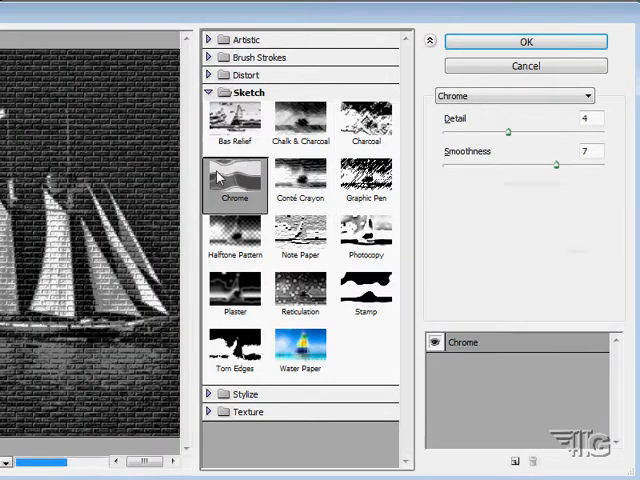
click(366, 180)
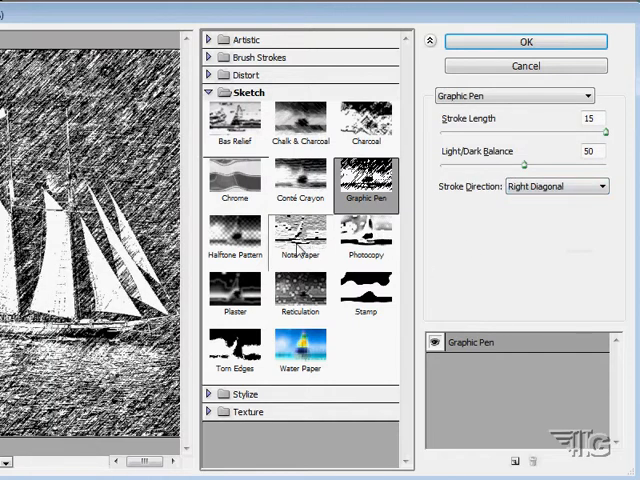
click(235, 240)
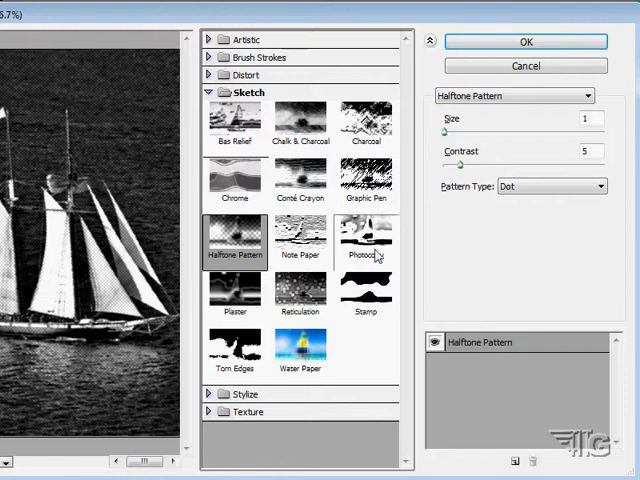
click(550, 186)
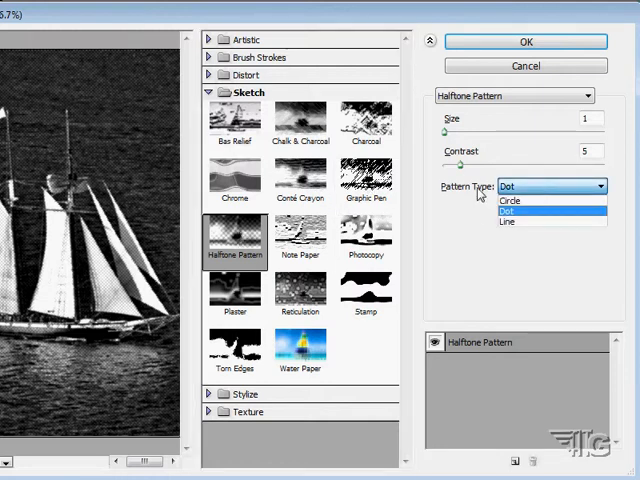
click(209, 92)
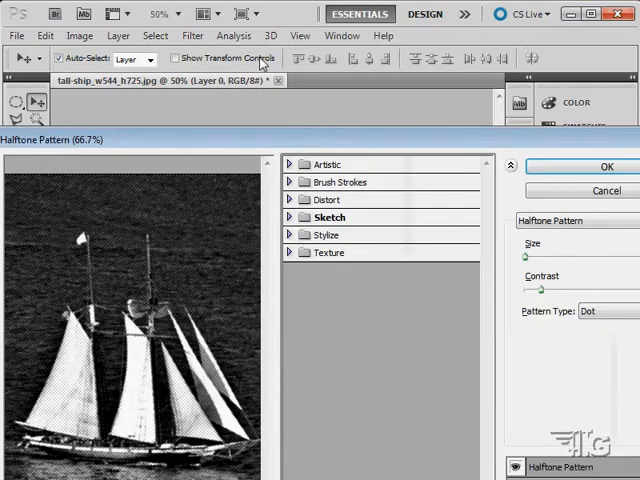
mouse_move(192, 36)
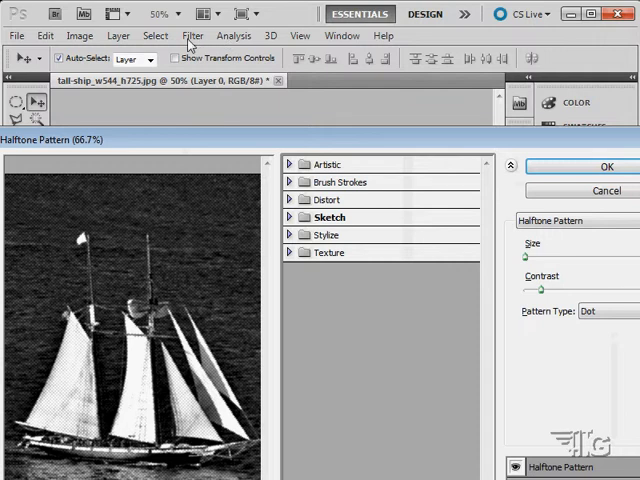
mouse_move(325, 257)
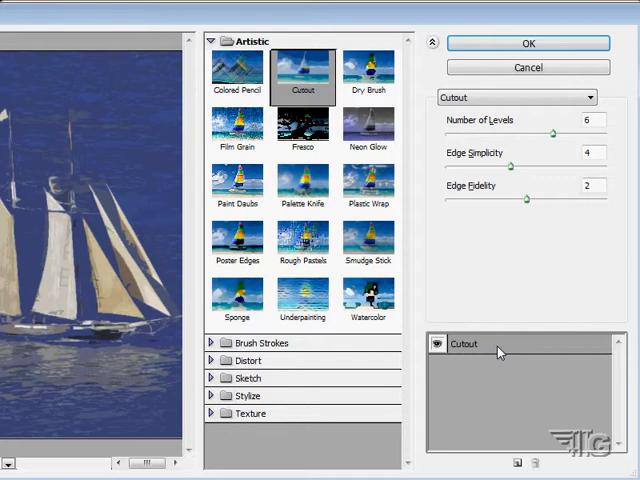
Add a Plastic Wrap effect layer and change the Cutout layer to Watercolor
click(517, 463)
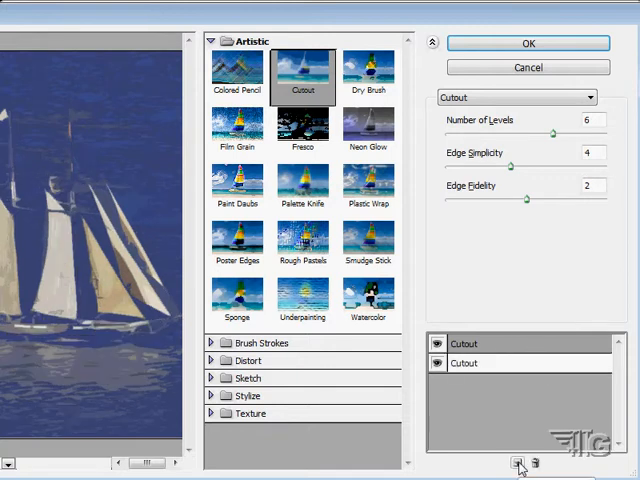
click(368, 183)
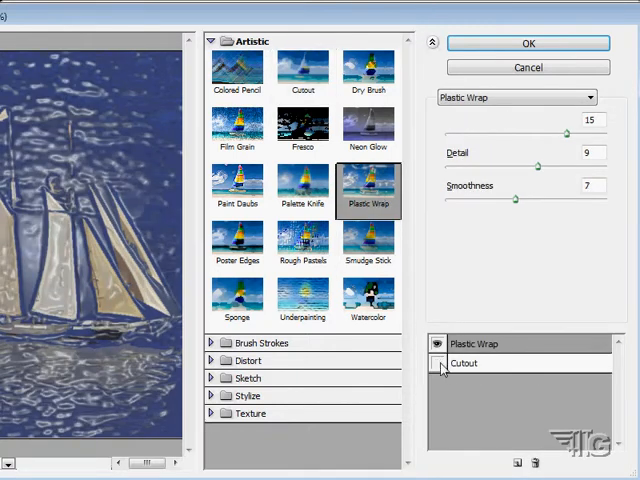
click(437, 363)
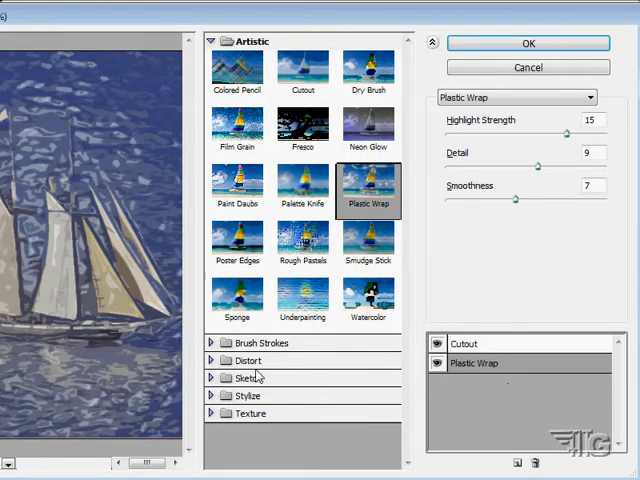
click(303, 70)
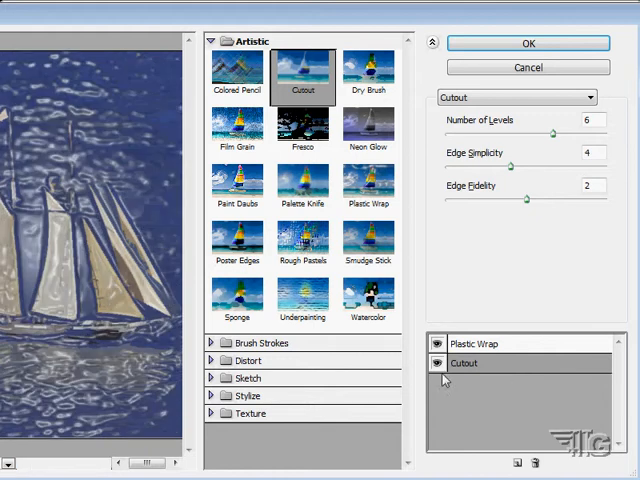
click(369, 295)
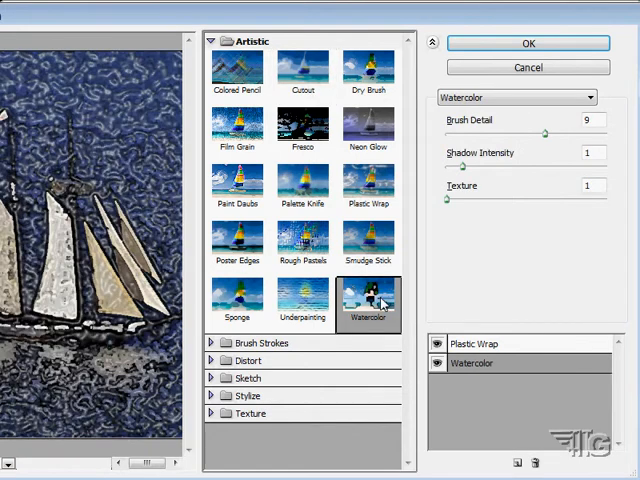
mouse_move(370, 310)
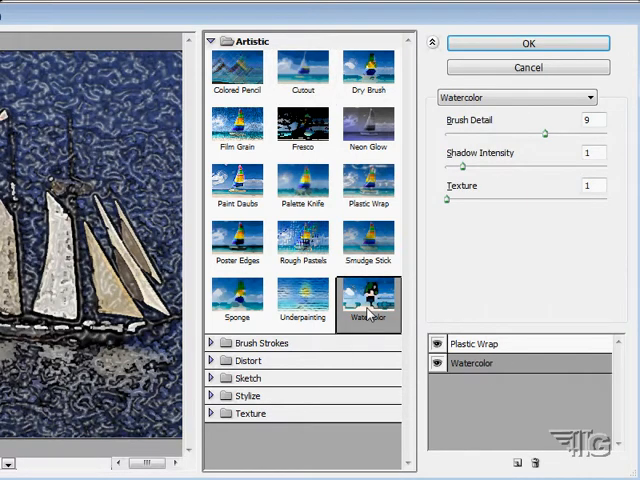
click(472, 343)
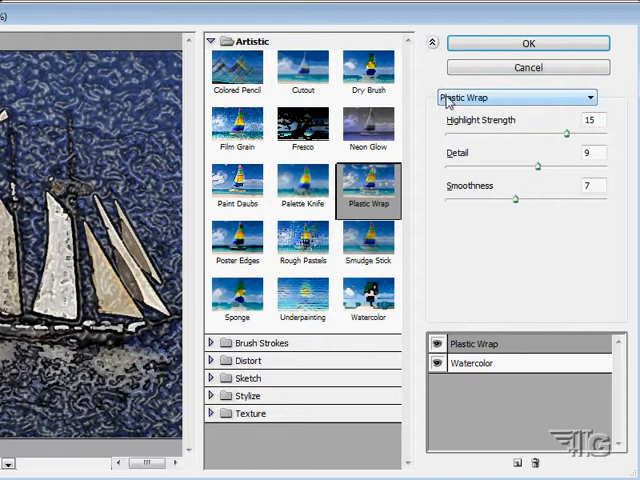
Try Neon Glow, Fresco and Paint Daubs on the top layer, ending on Poster Edges
click(368, 128)
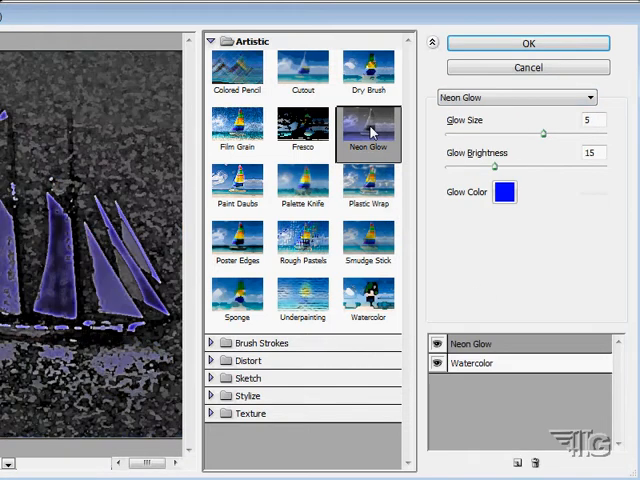
click(302, 128)
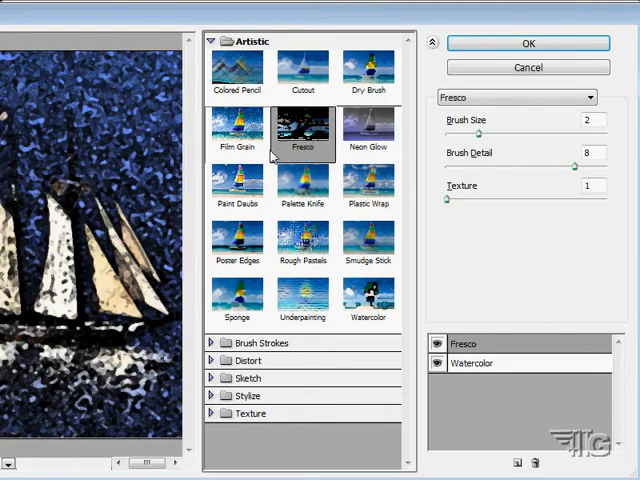
click(238, 185)
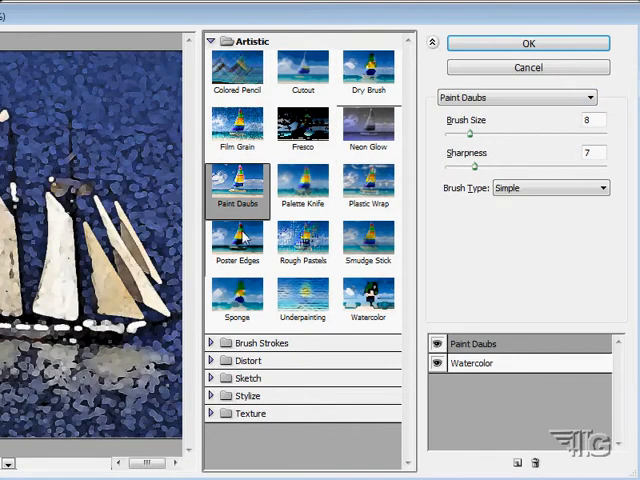
click(237, 240)
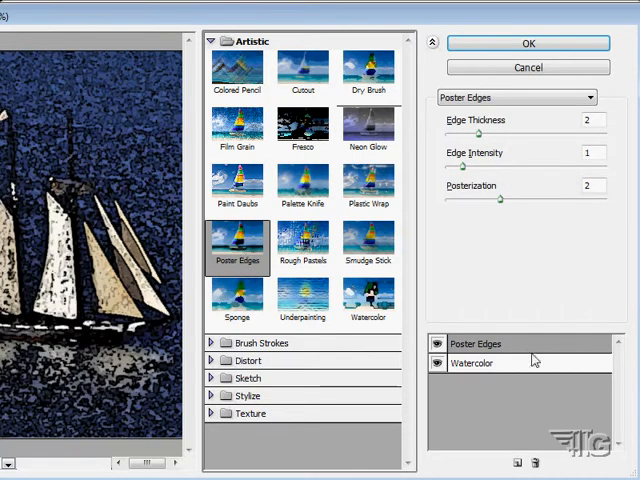
mouse_move(281, 307)
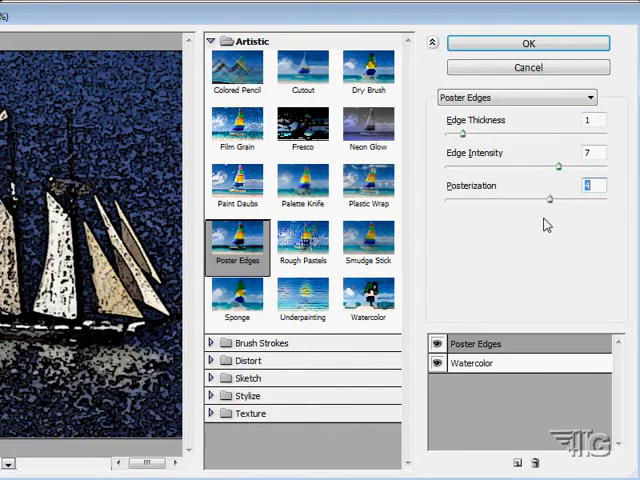
mouse_move(512, 181)
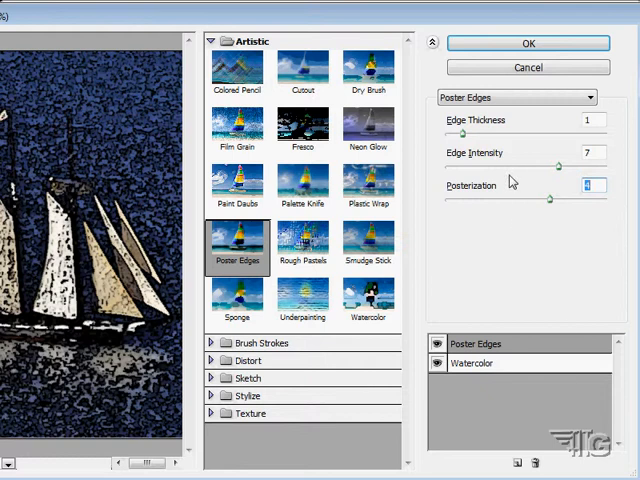
mouse_move(454, 233)
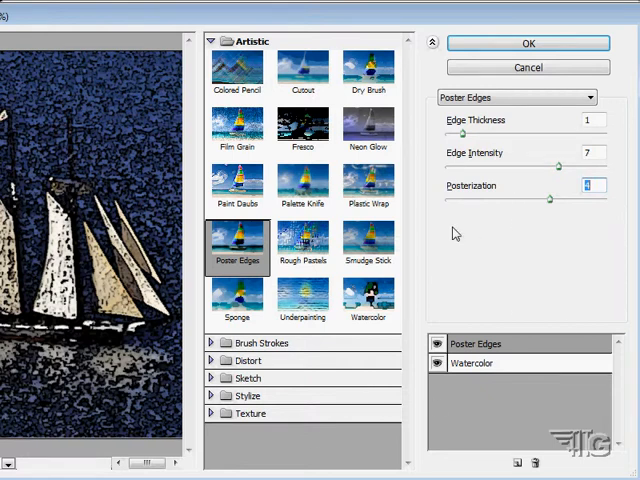
mouse_move(449, 285)
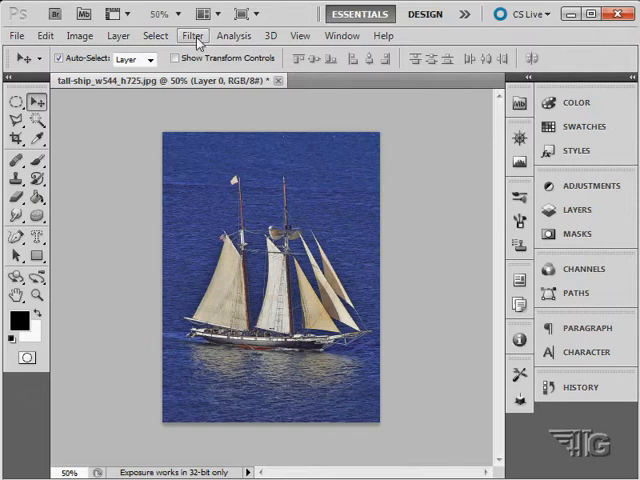
Open the Filter menu again to view the available filters
click(192, 36)
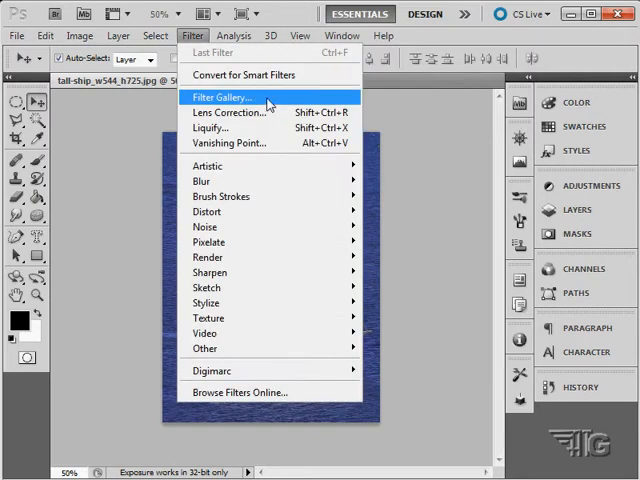
mouse_move(225, 318)
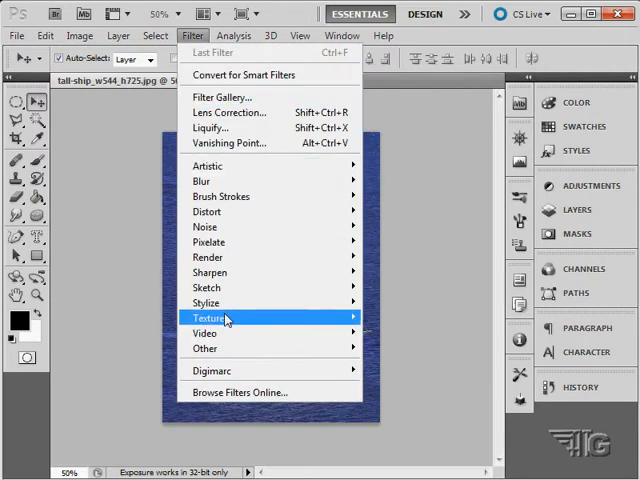
mouse_move(207, 166)
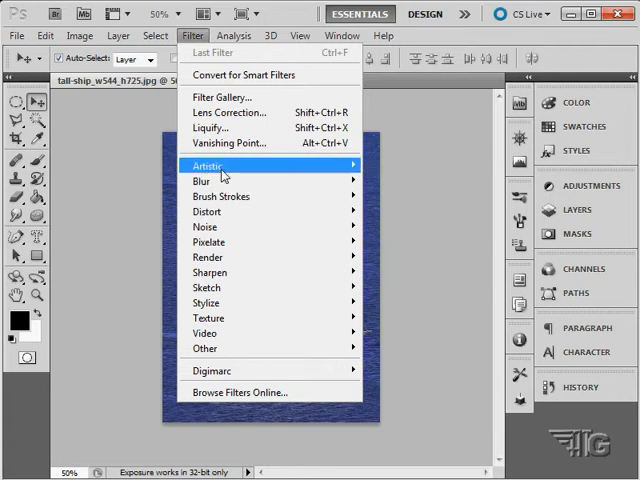